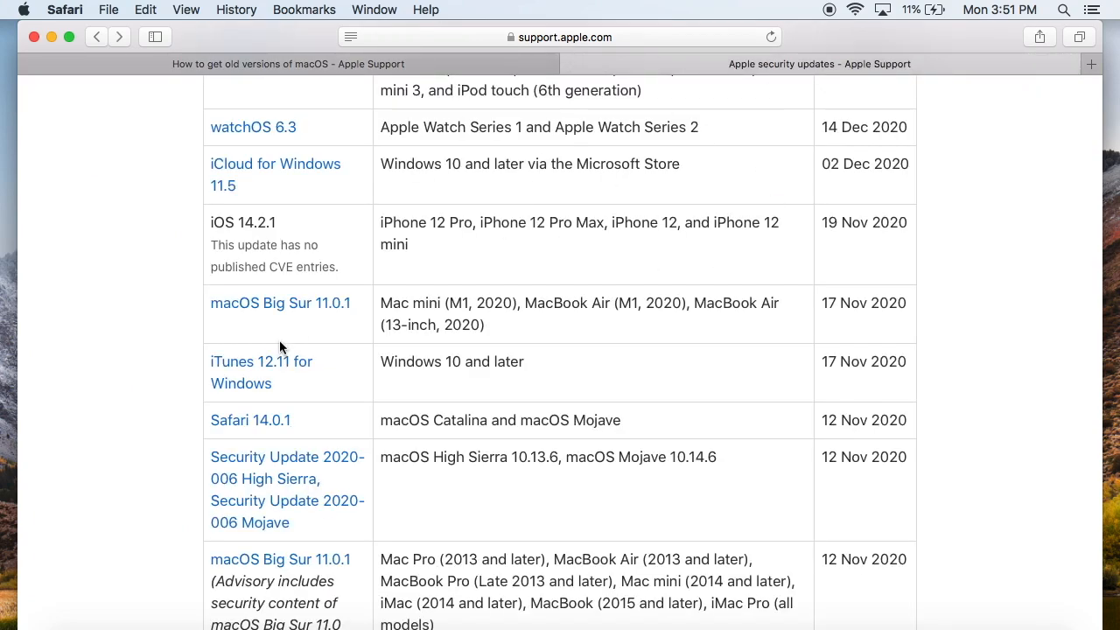
Open the Security Update 2020-006 High Sierra entry from Apple's security updates table.
scroll("down", 3)
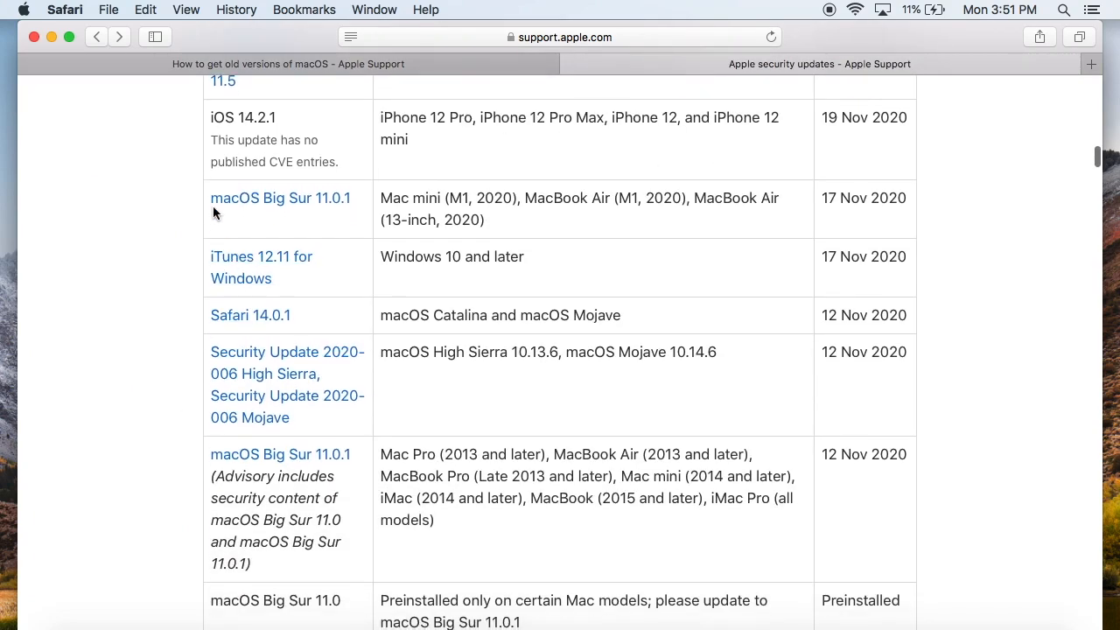
mouse_move(816, 198)
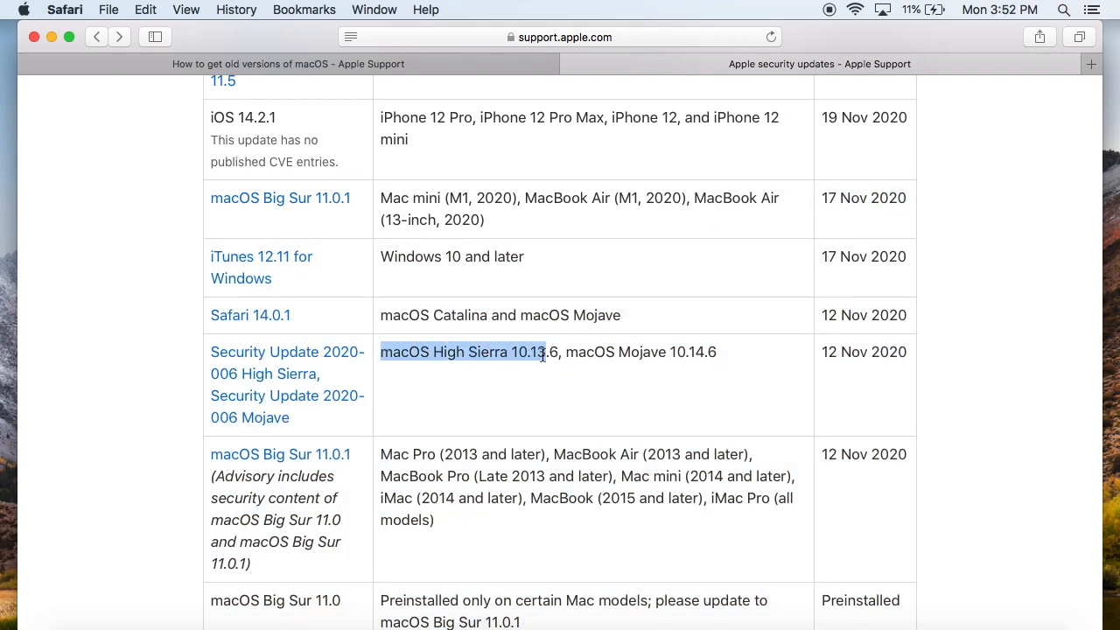
left_click(843, 351)
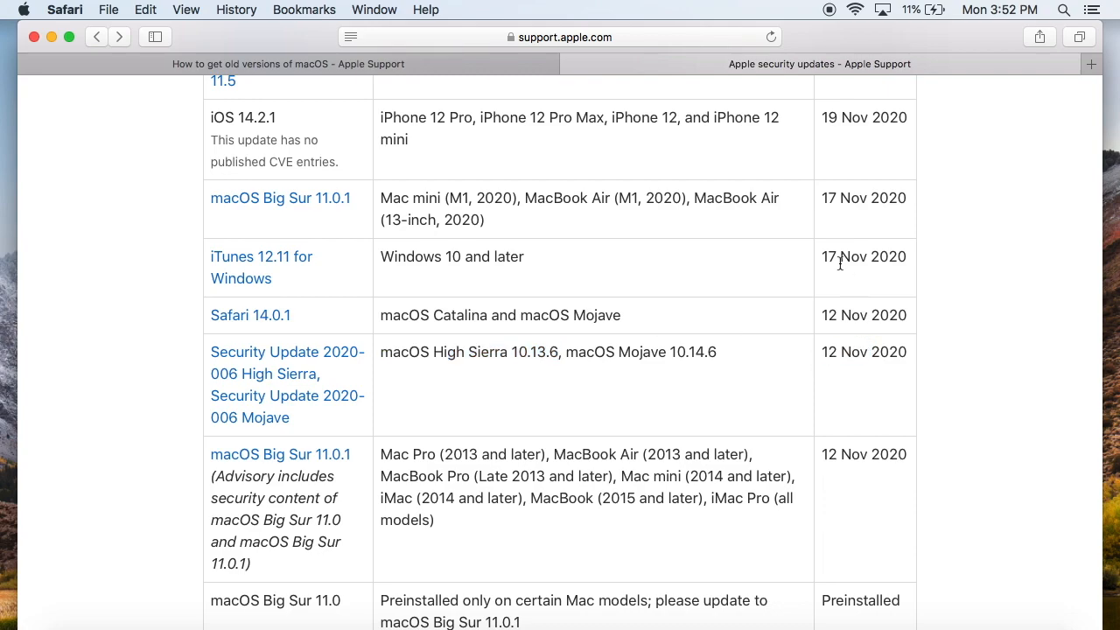
left_click(287, 373)
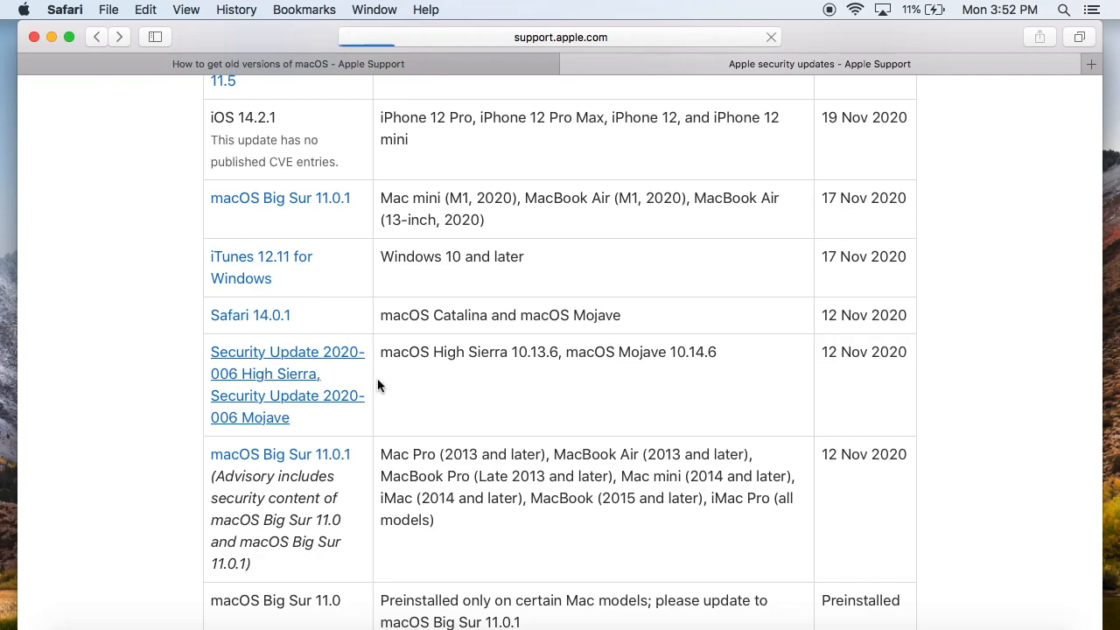
Scroll through the advisory's FontParser and Kernel fix entries on the 2020-006 page.
left_click(286, 362)
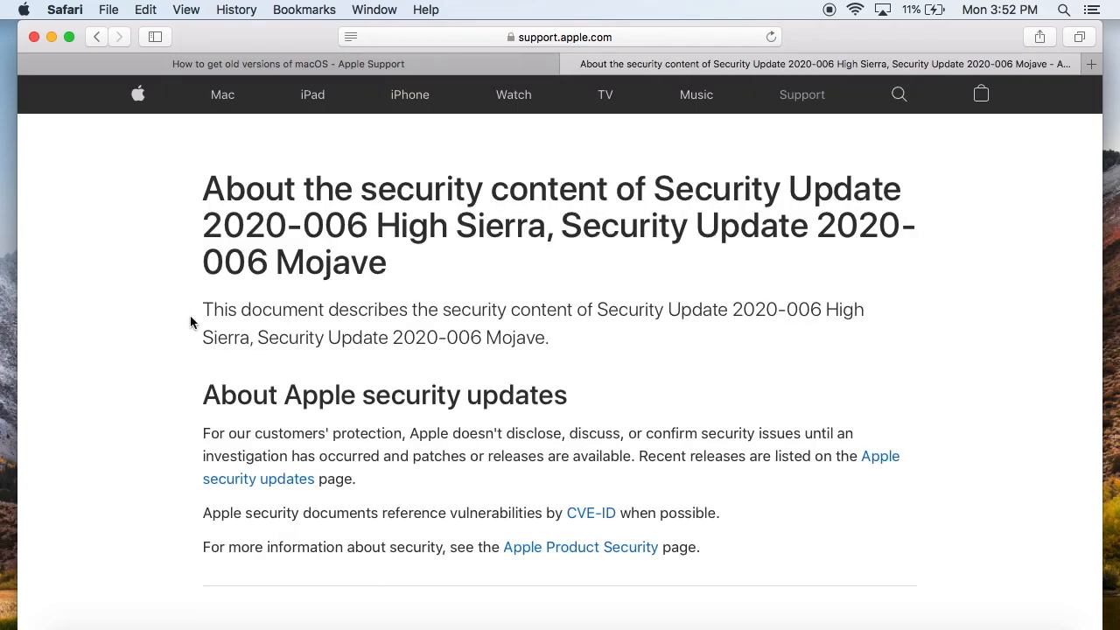
scroll("down", 3)
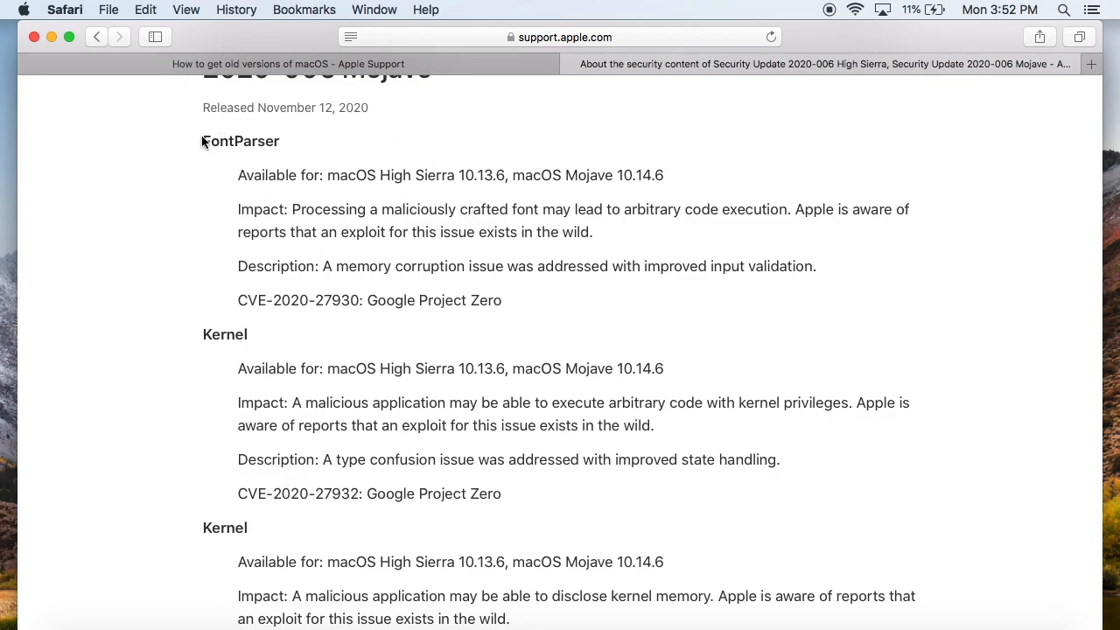
scroll("down", 3)
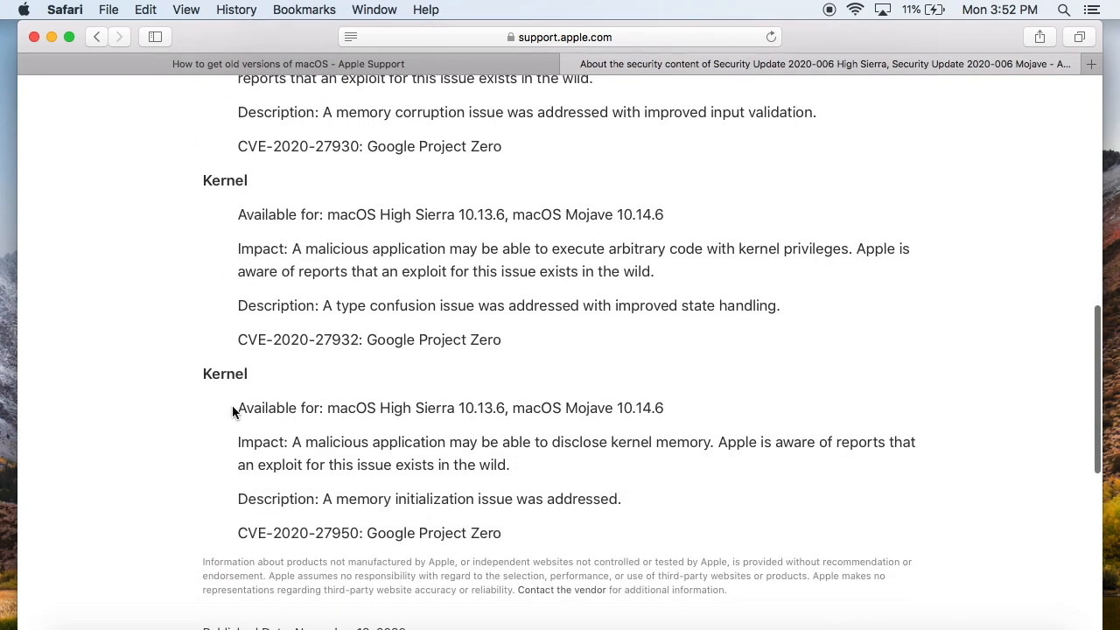
scroll("up", 3)
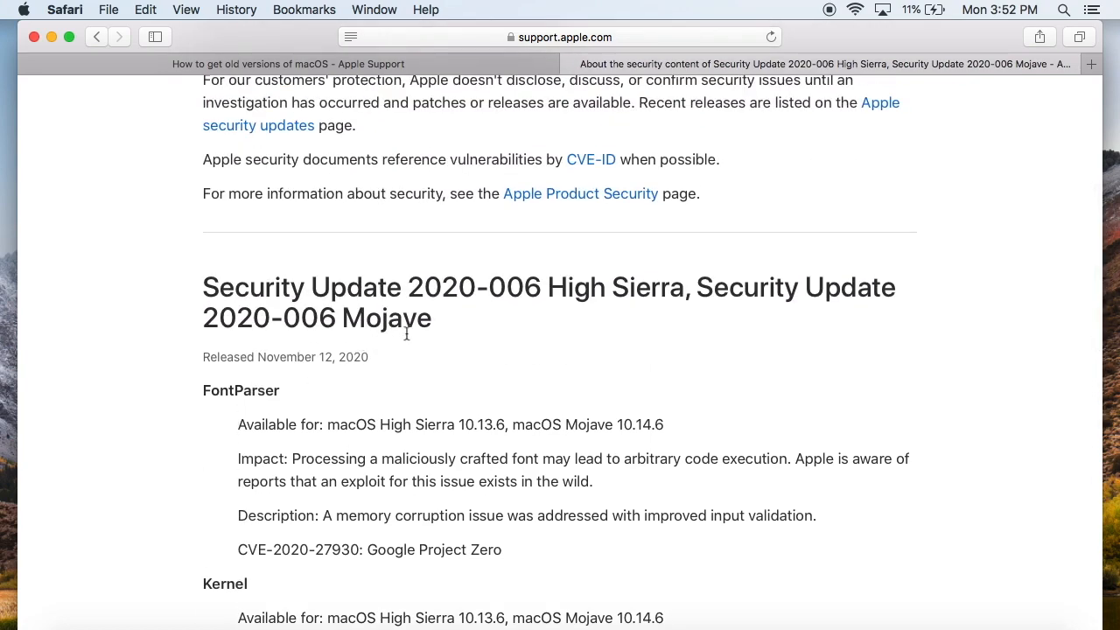
mouse_move(381, 265)
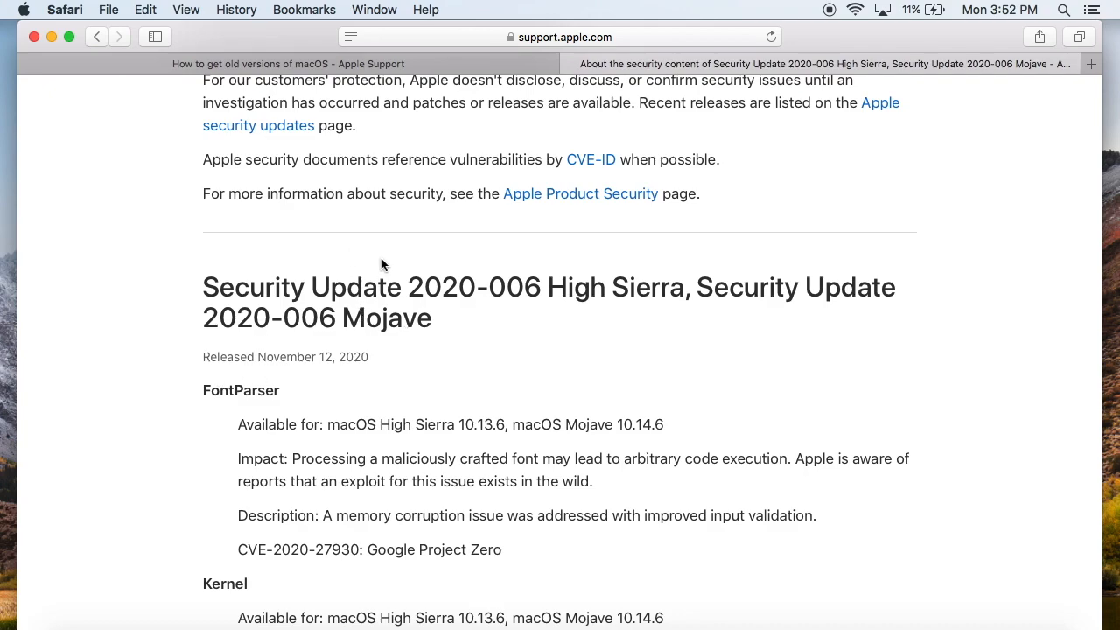
scroll("down", 3)
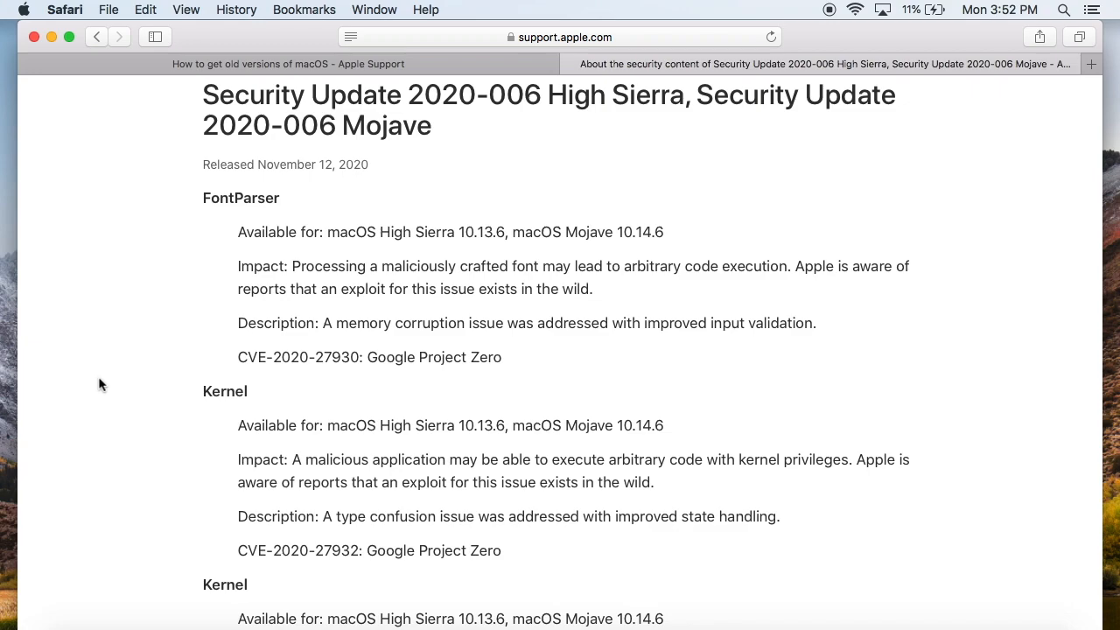
mouse_move(622, 510)
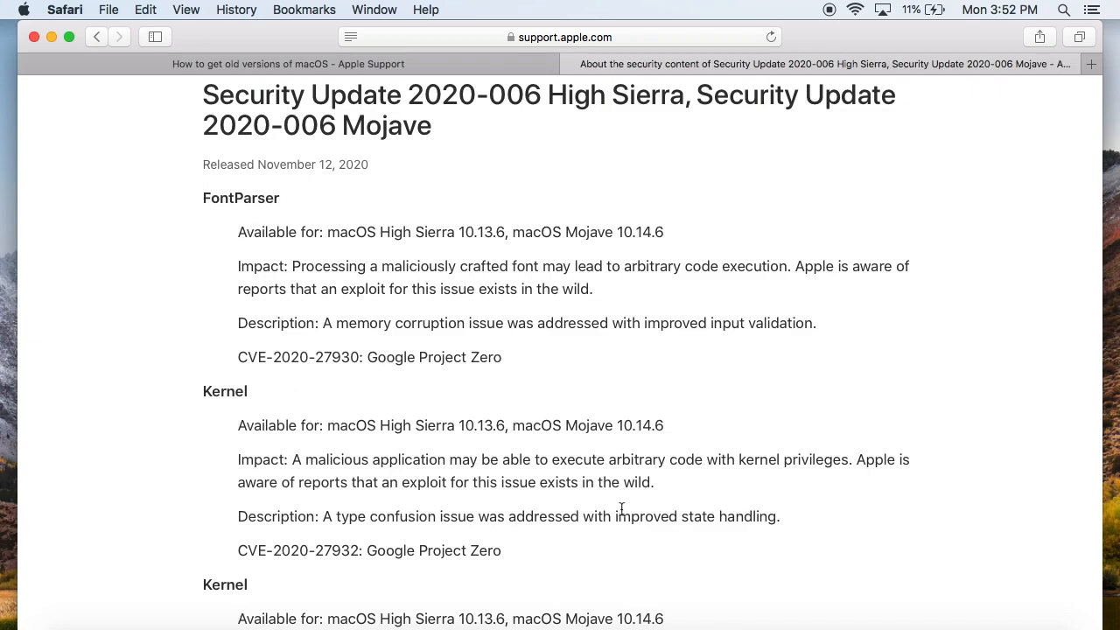
mouse_move(122, 317)
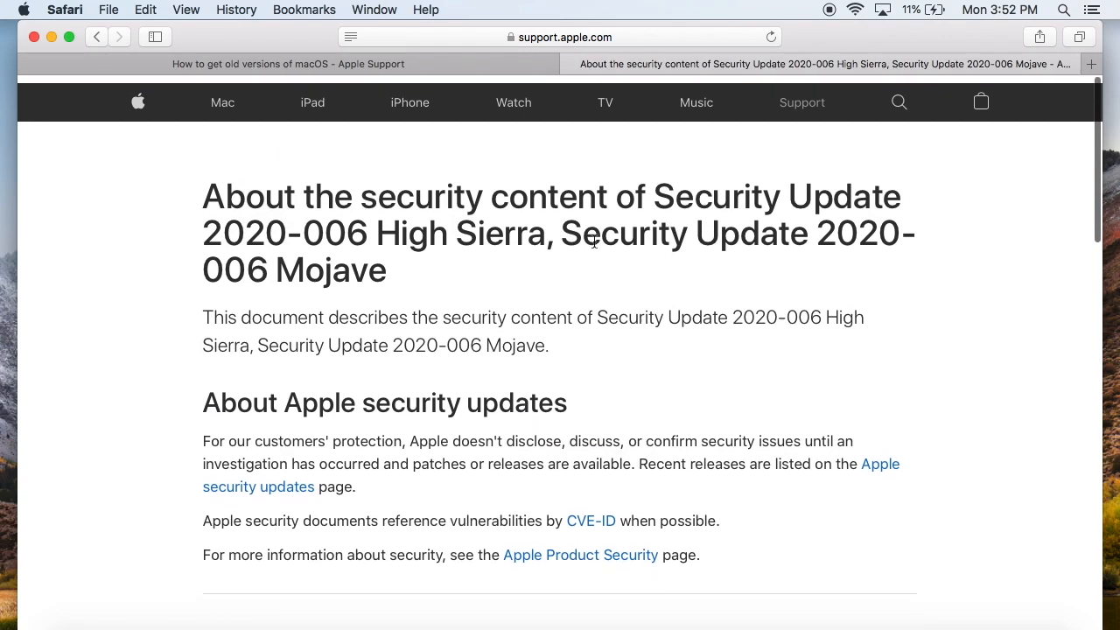
scroll("down", 3)
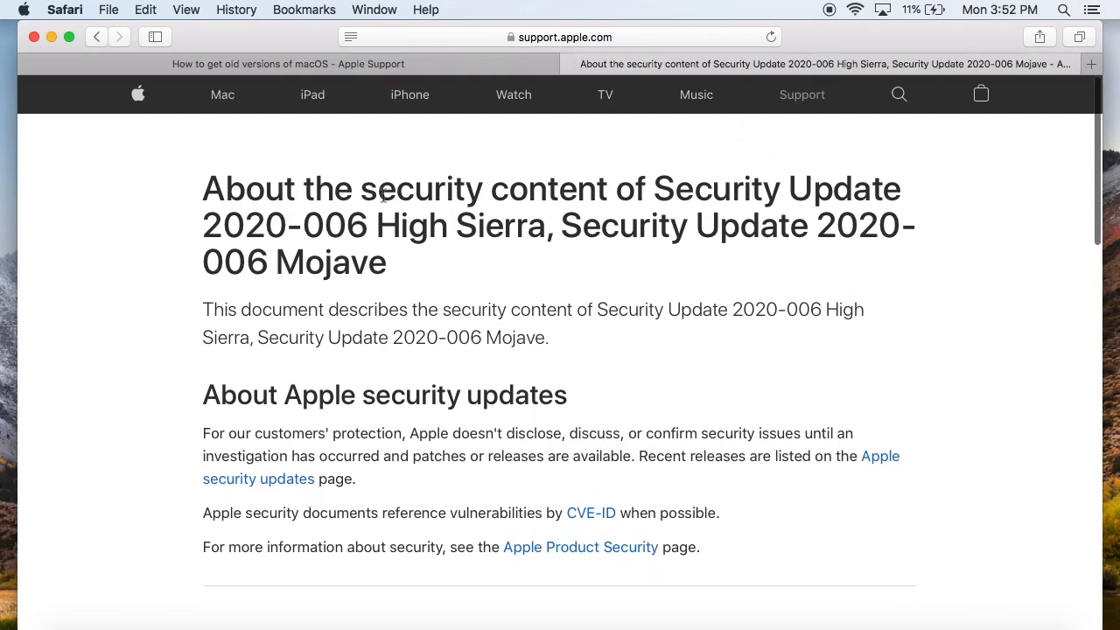
scroll("down", 3)
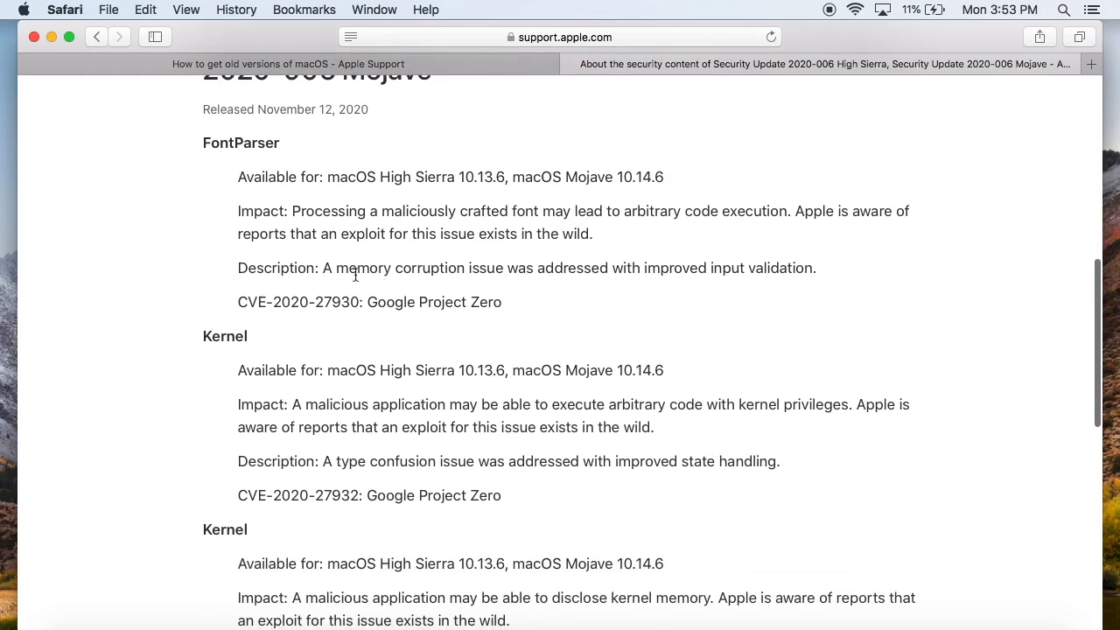
mouse_move(203, 344)
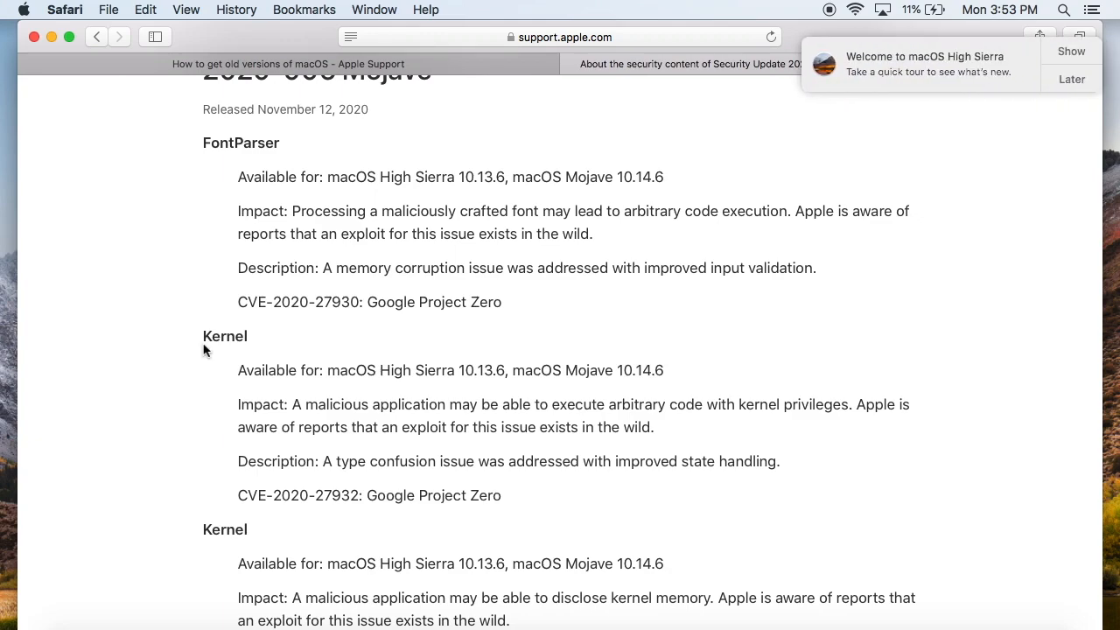
mouse_move(953, 7)
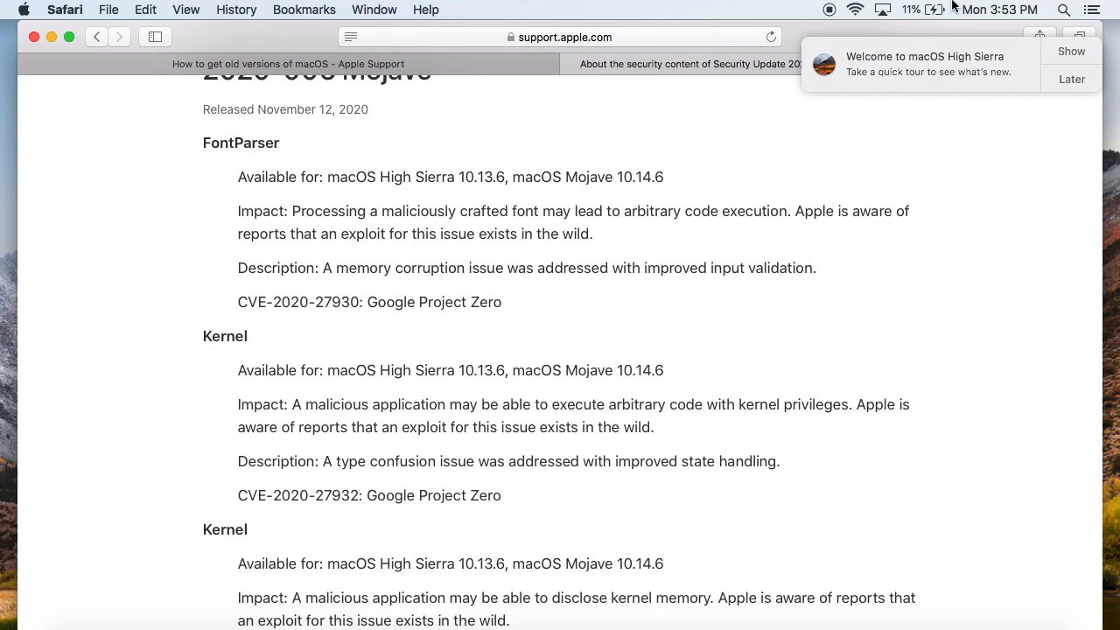
left_click(1070, 78)
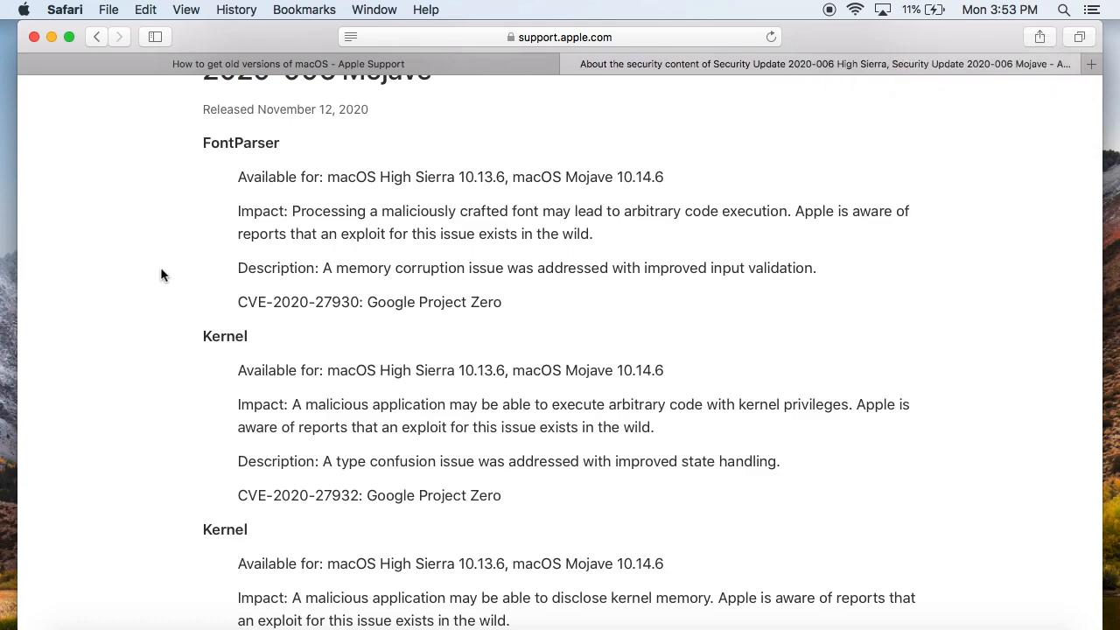
scroll("down", 3)
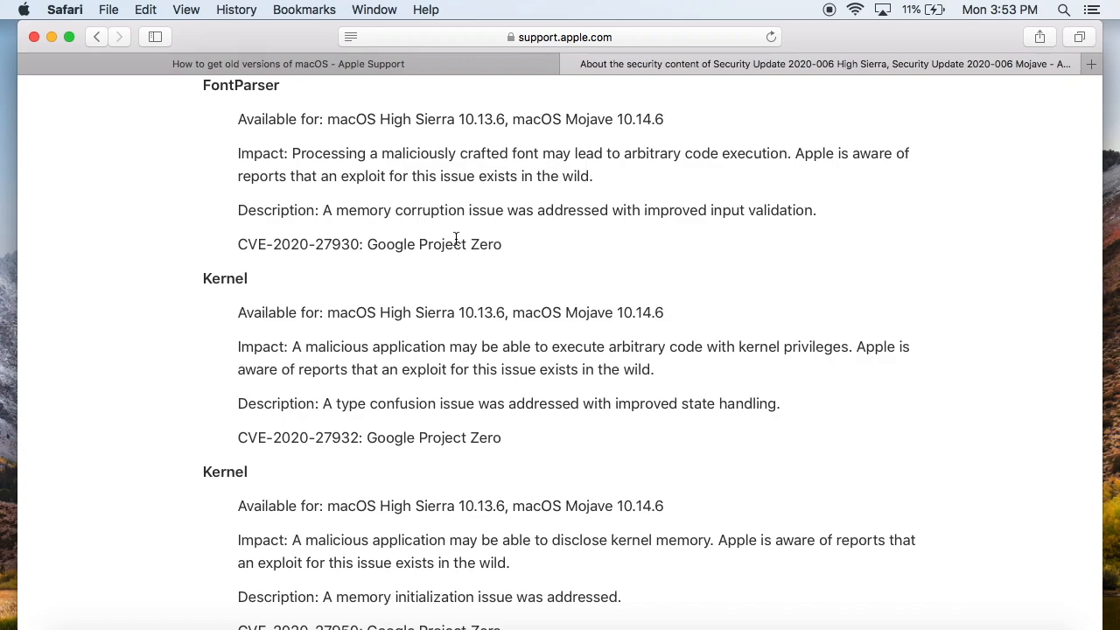
mouse_move(203, 280)
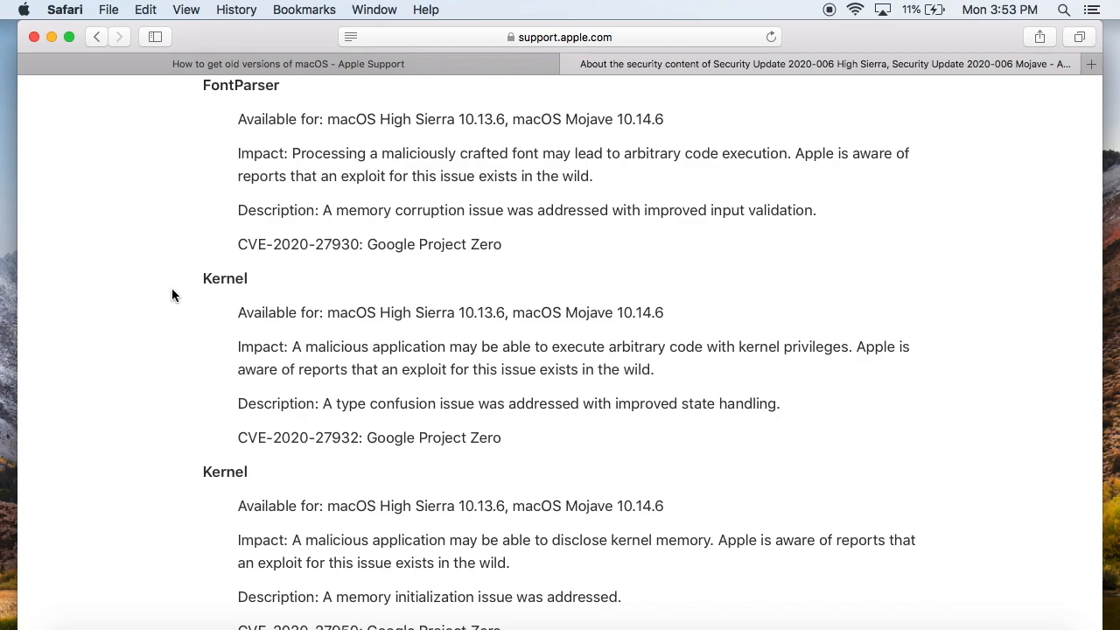
mouse_move(198, 331)
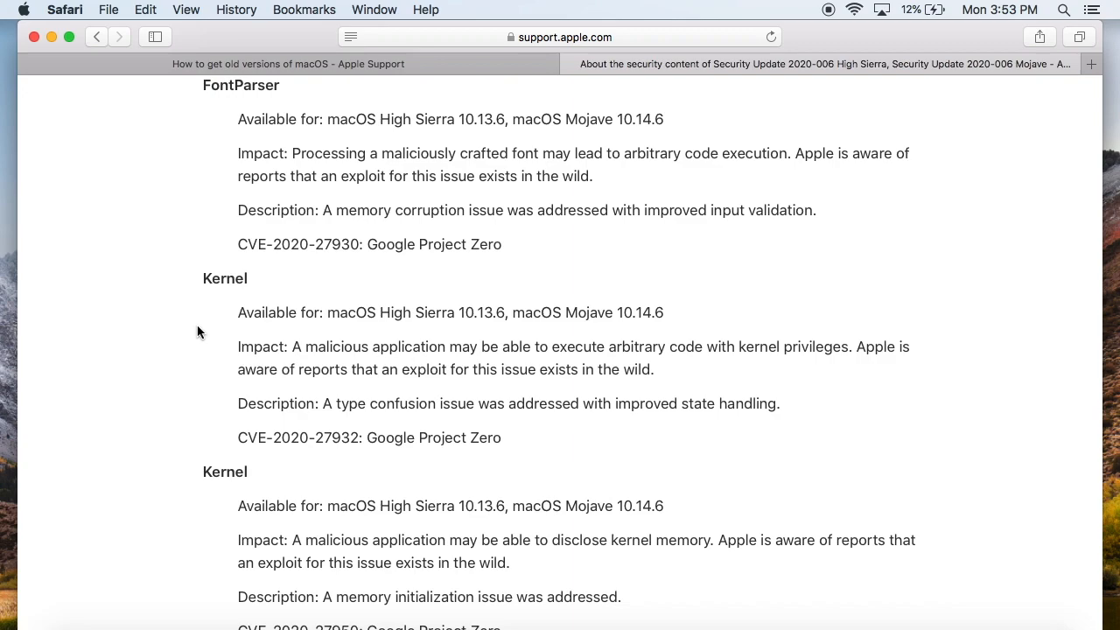
mouse_move(569, 64)
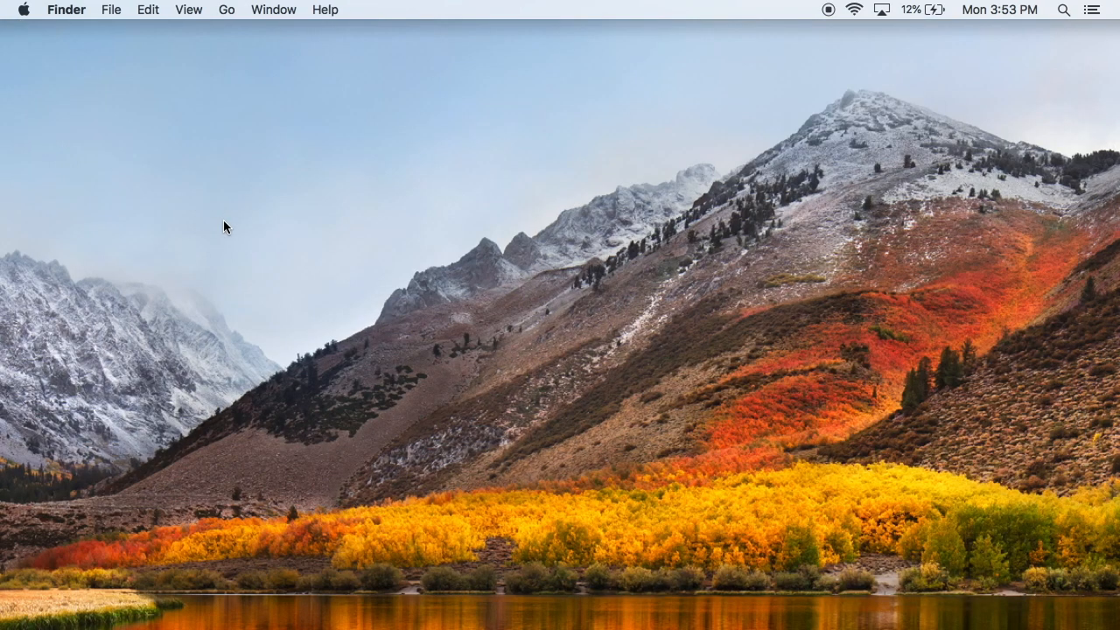
mouse_move(805, 437)
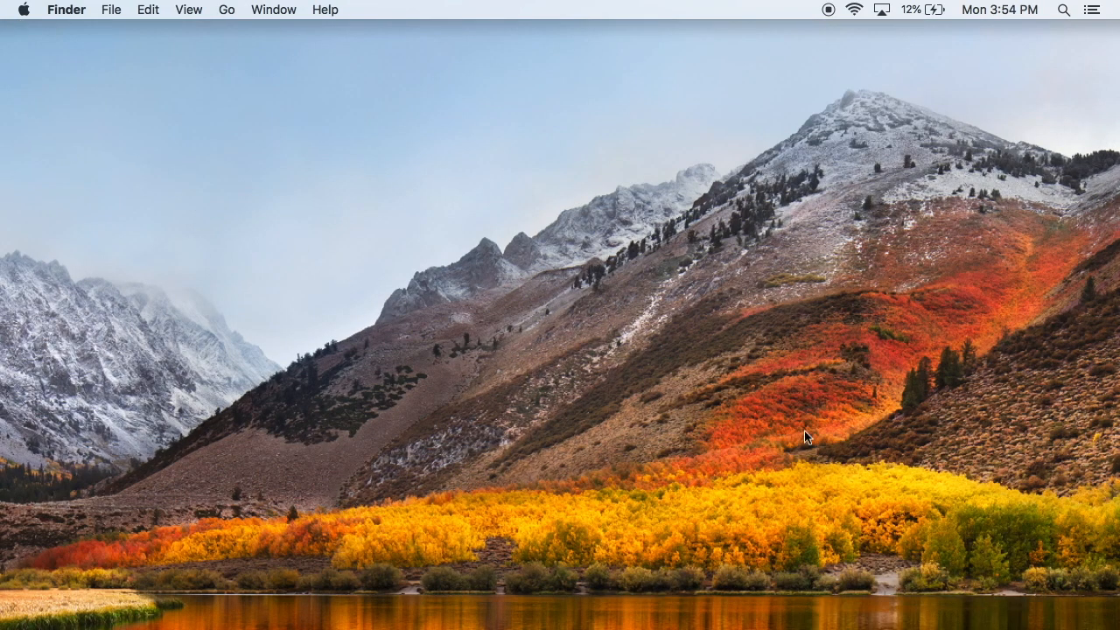
mouse_move(428, 169)
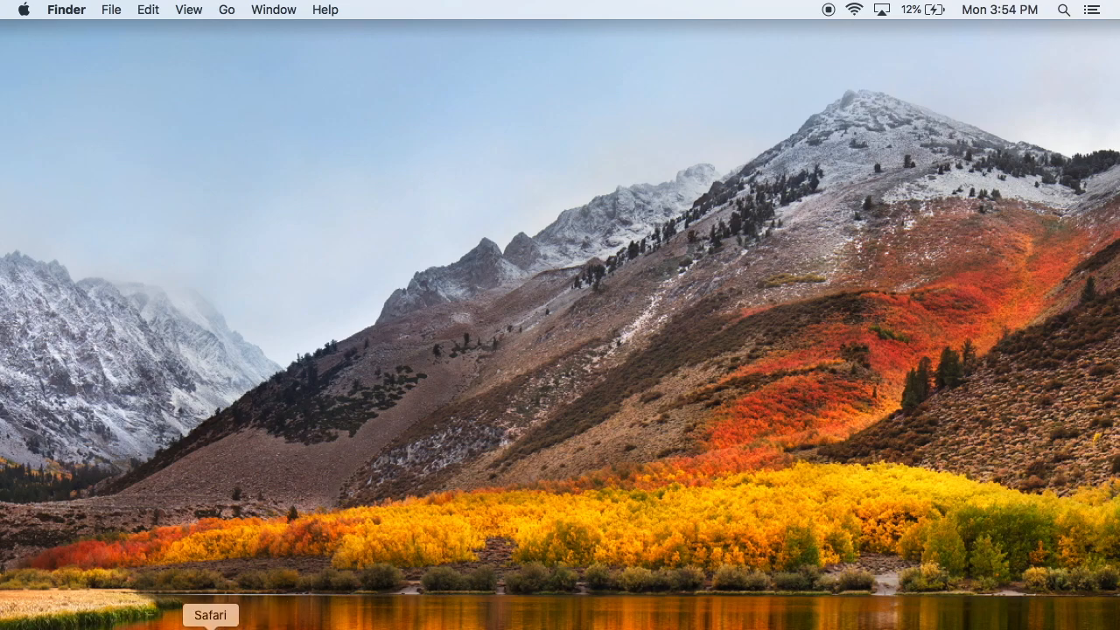
Review Safari's Security preferences pane and close the Preferences window.
left_click(210, 615)
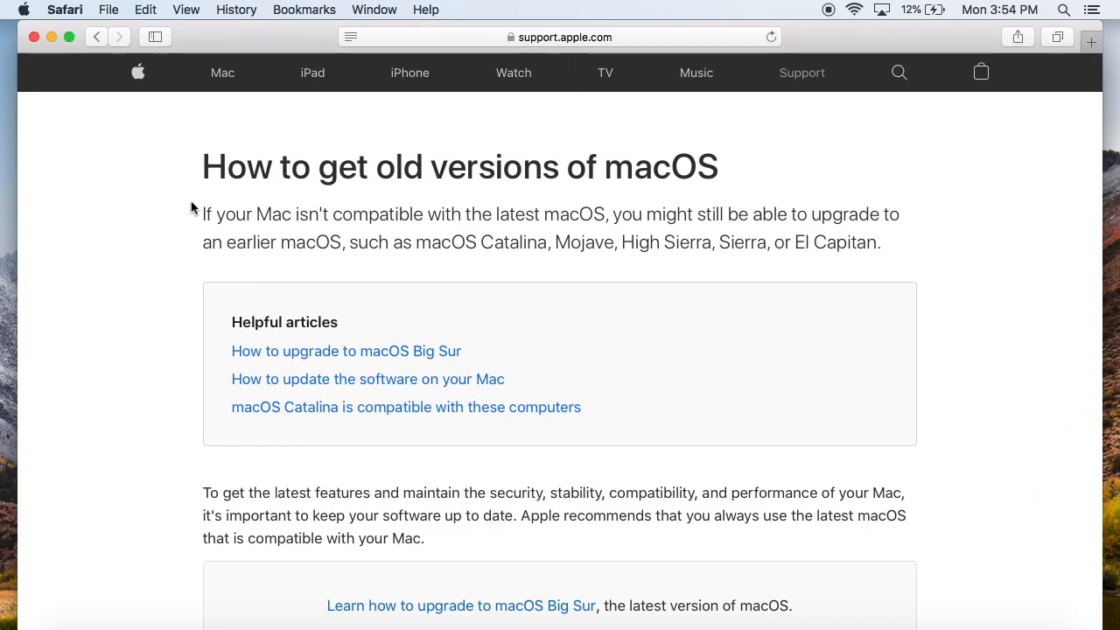
left_click(65, 10)
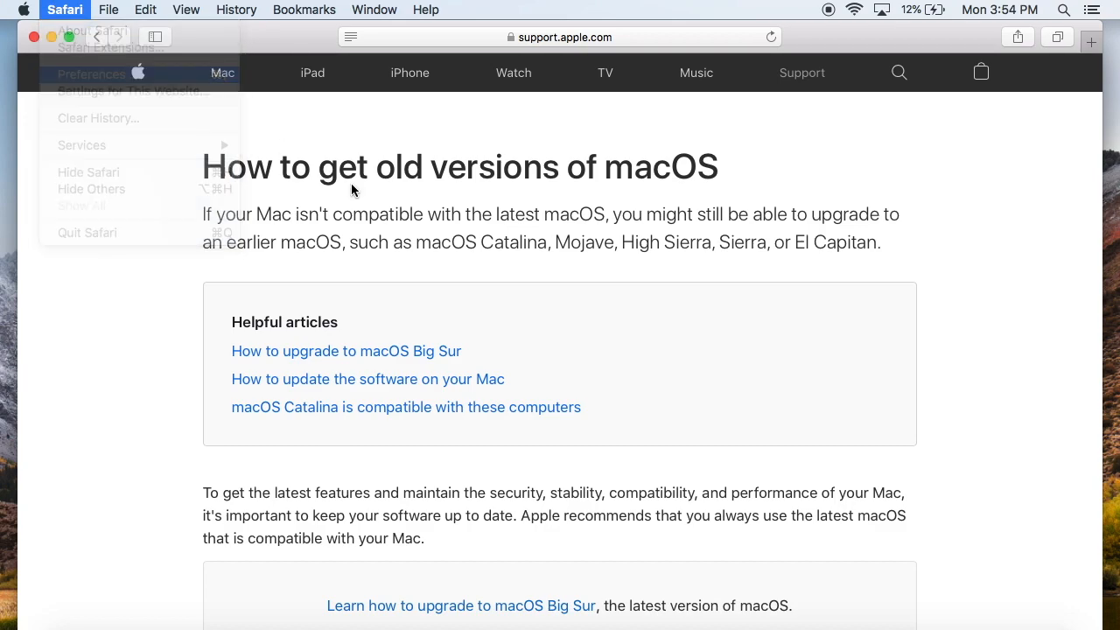
left_click(90, 74)
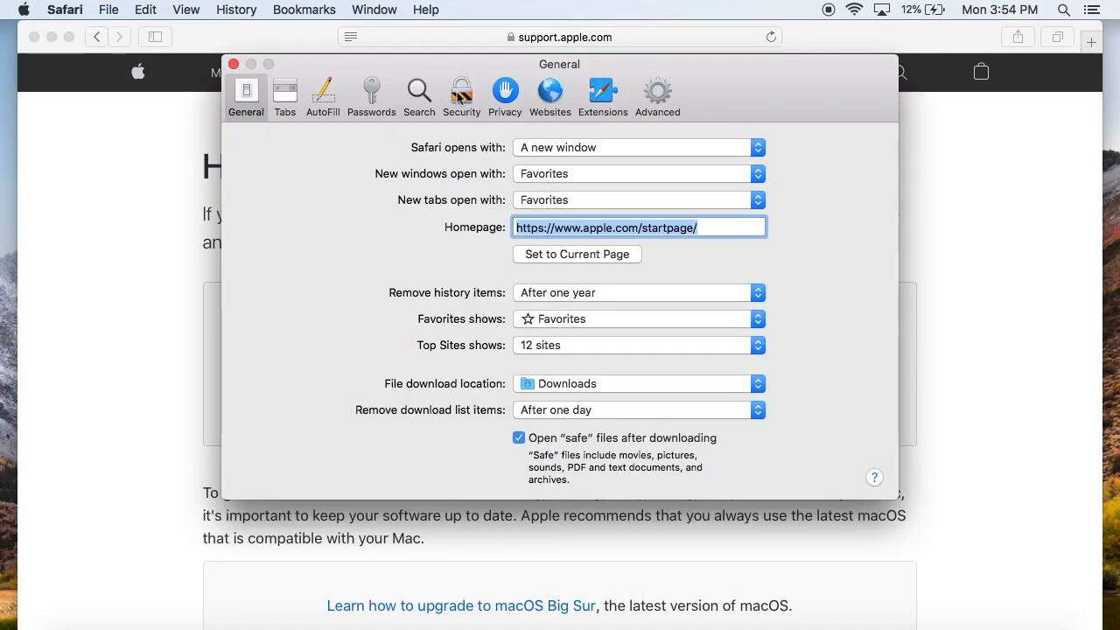
left_click(461, 95)
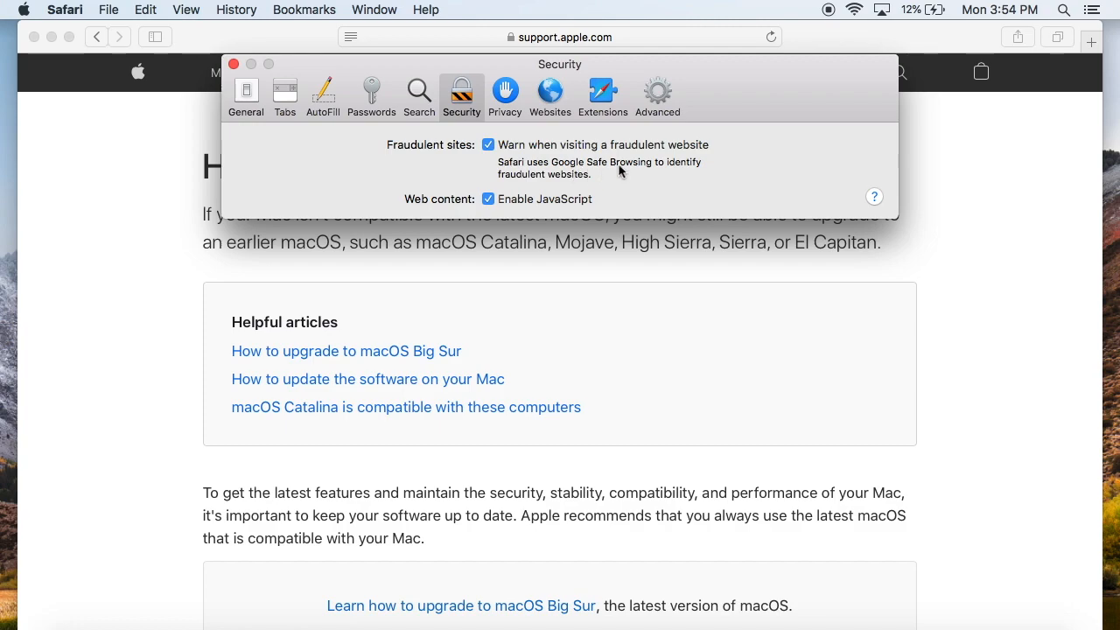
left_click(233, 64)
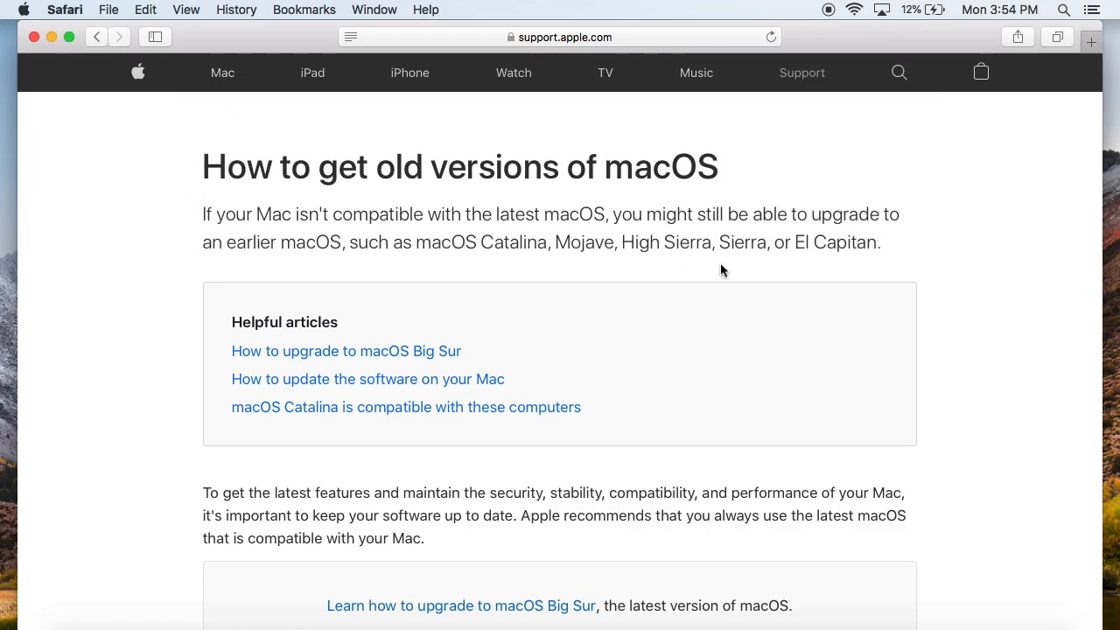
mouse_move(613, 175)
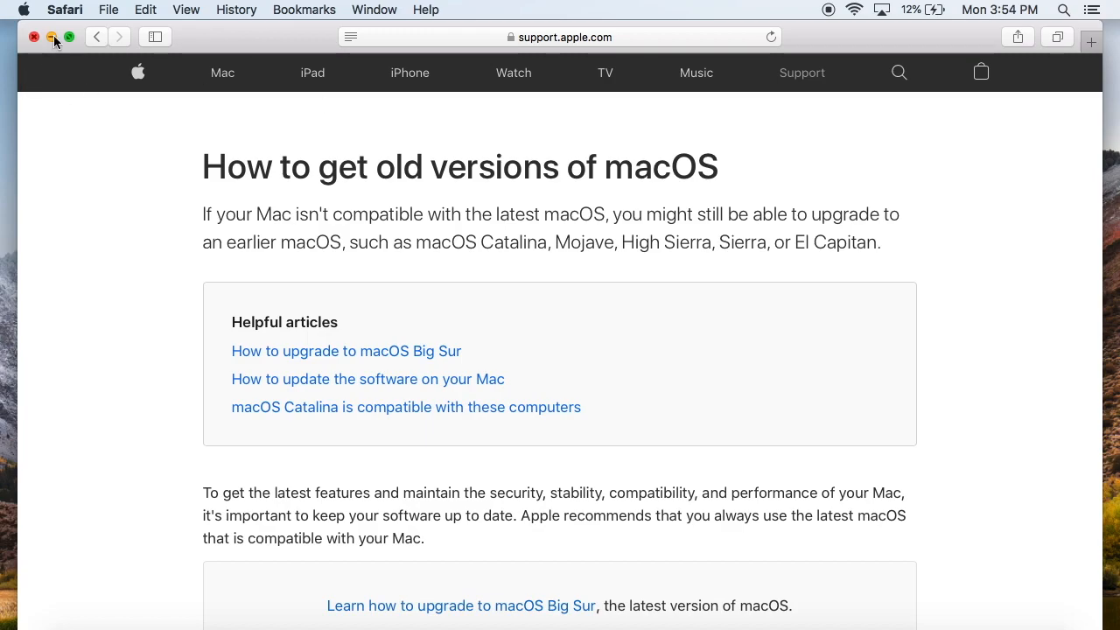
Minimize the Safari window to the Dock, leaving the bare High Sierra desktop.
left_click(51, 37)
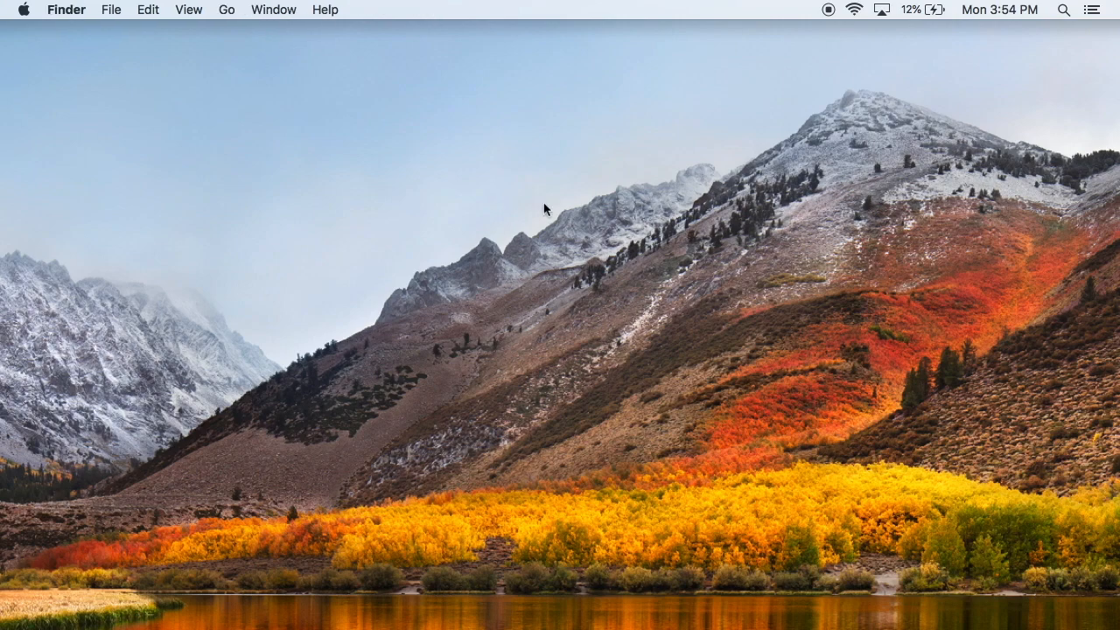
mouse_move(569, 411)
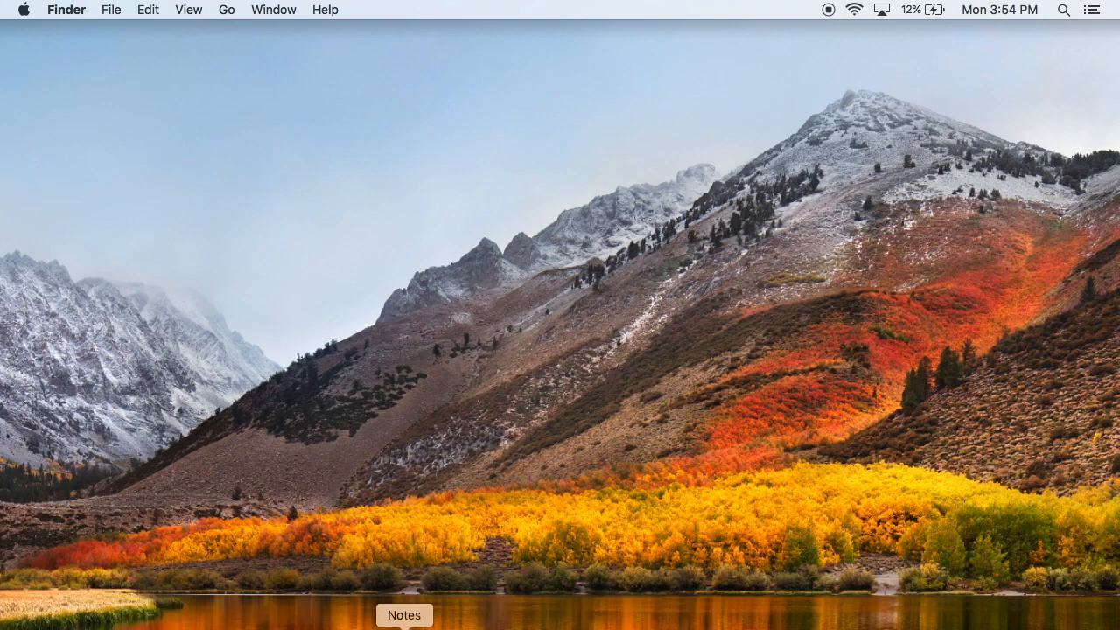
mouse_move(600, 417)
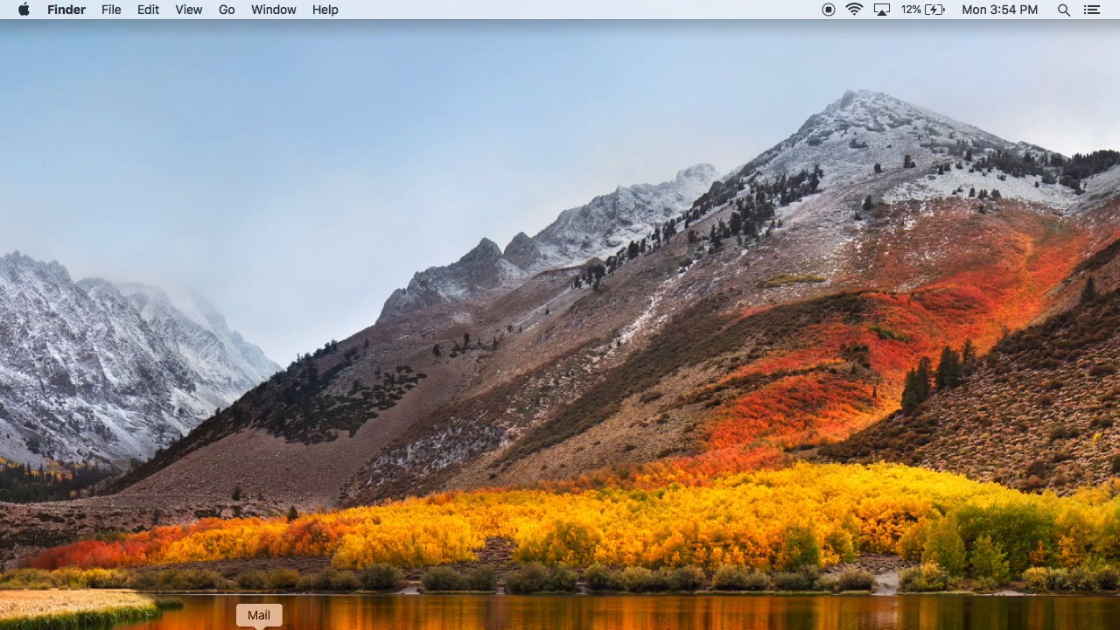
left_click(258, 615)
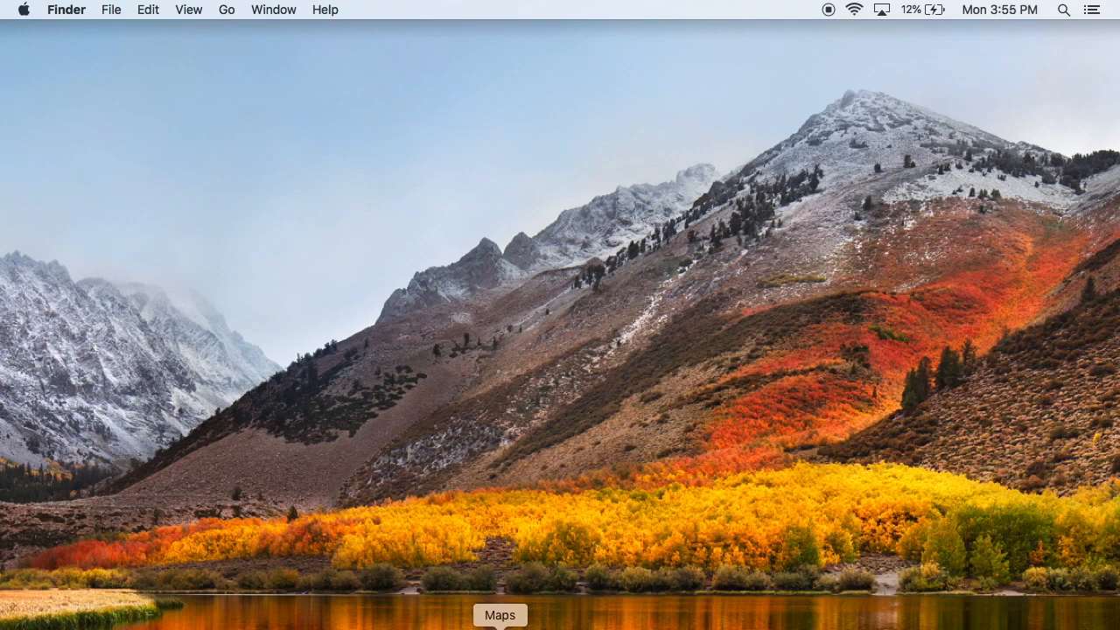
mouse_move(596, 621)
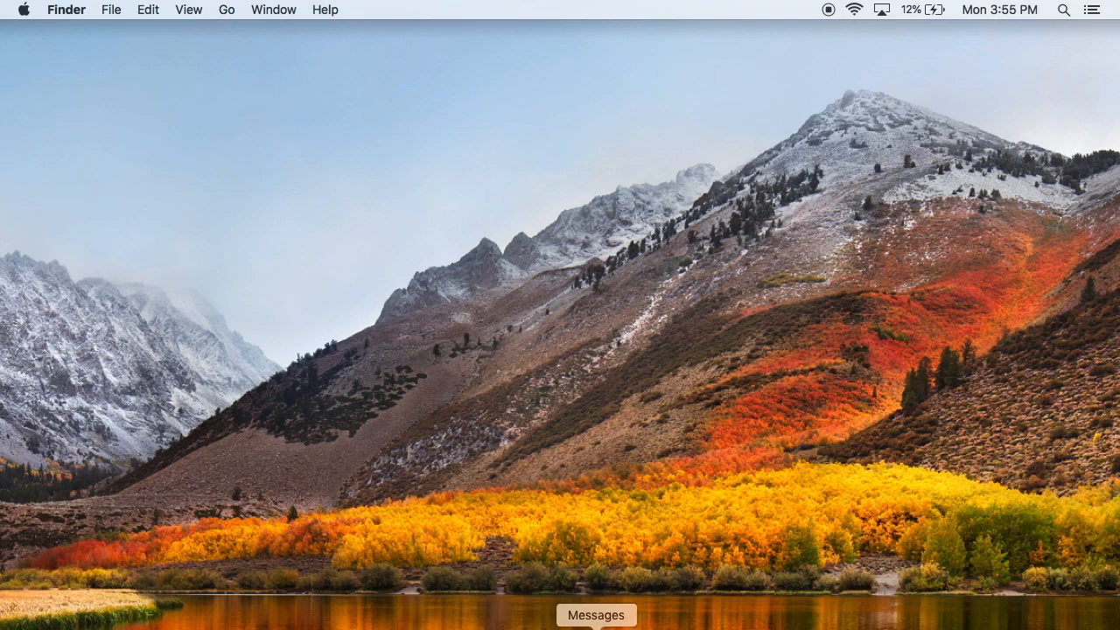
mouse_move(537, 550)
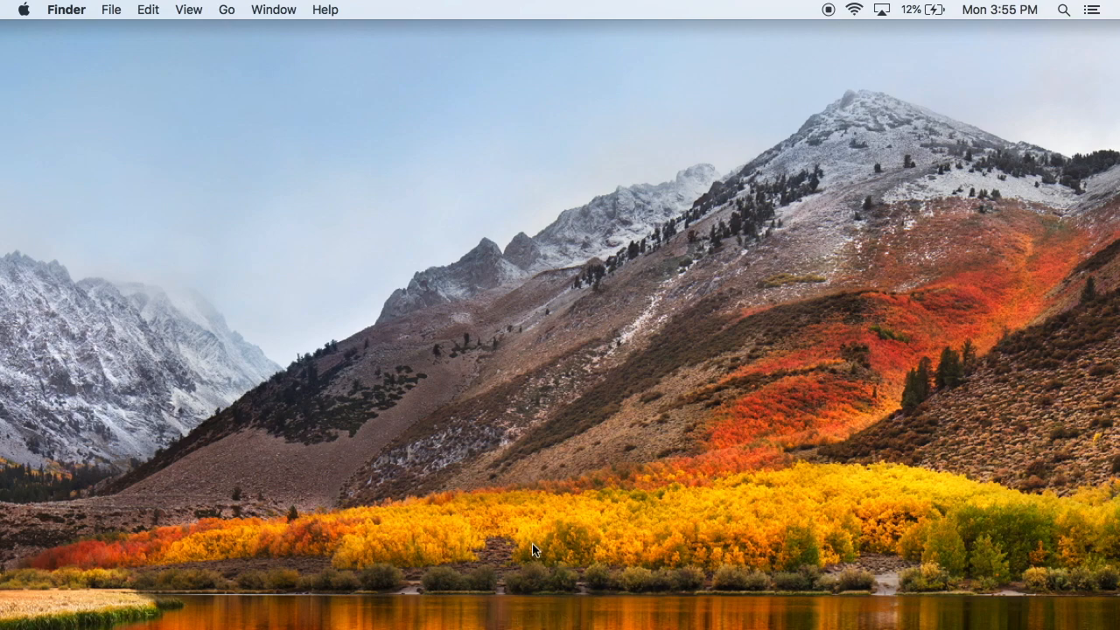
mouse_move(789, 621)
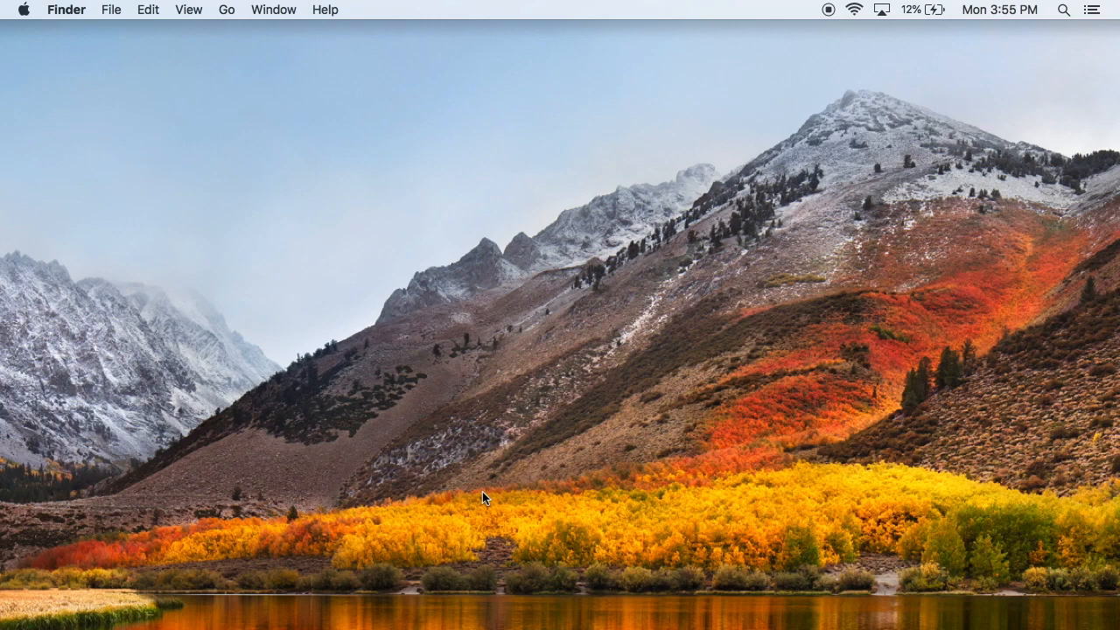
mouse_move(534, 188)
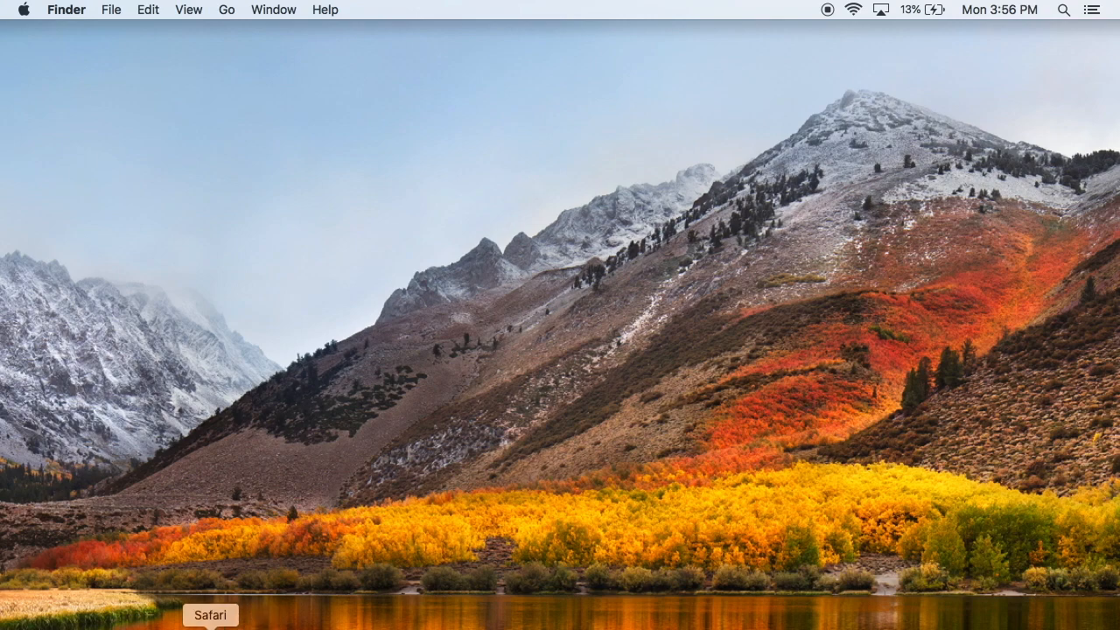
mouse_move(663, 497)
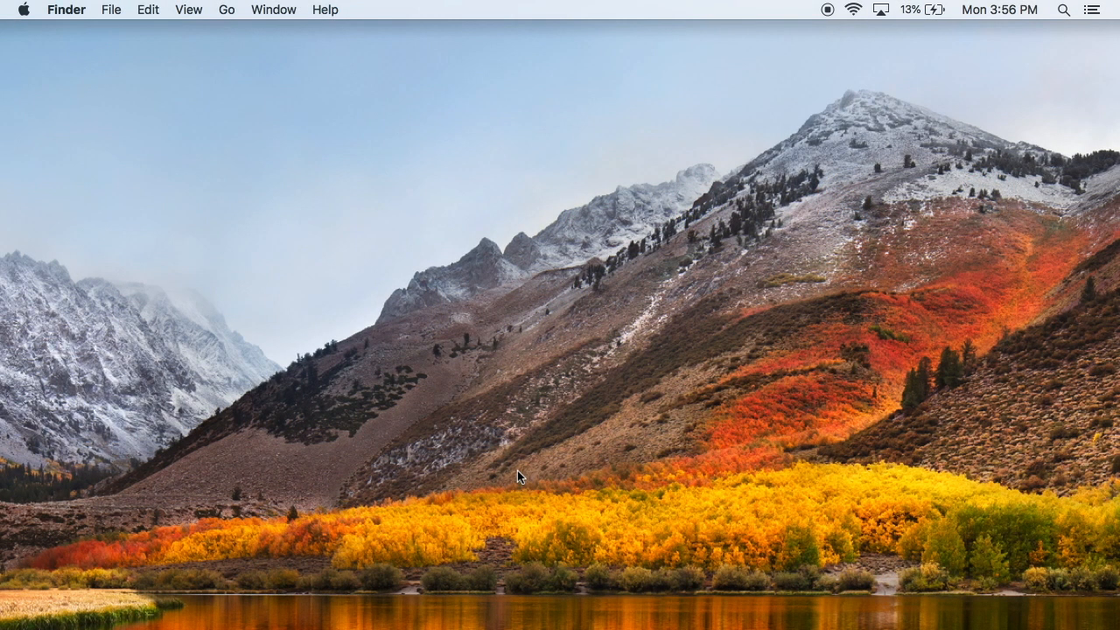
mouse_move(314, 129)
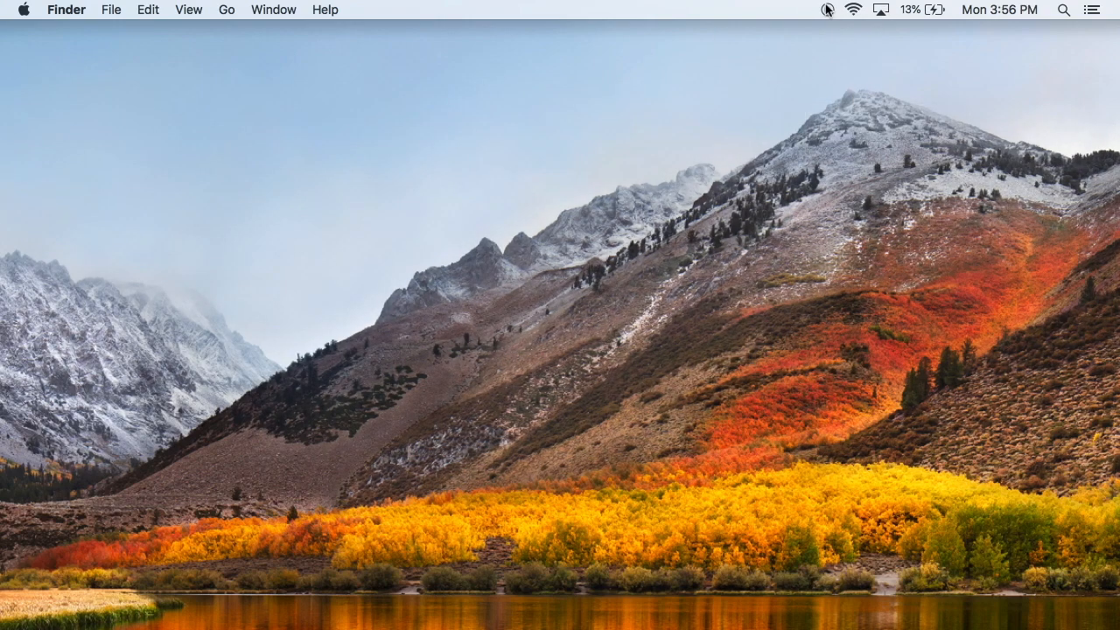
mouse_move(827, 11)
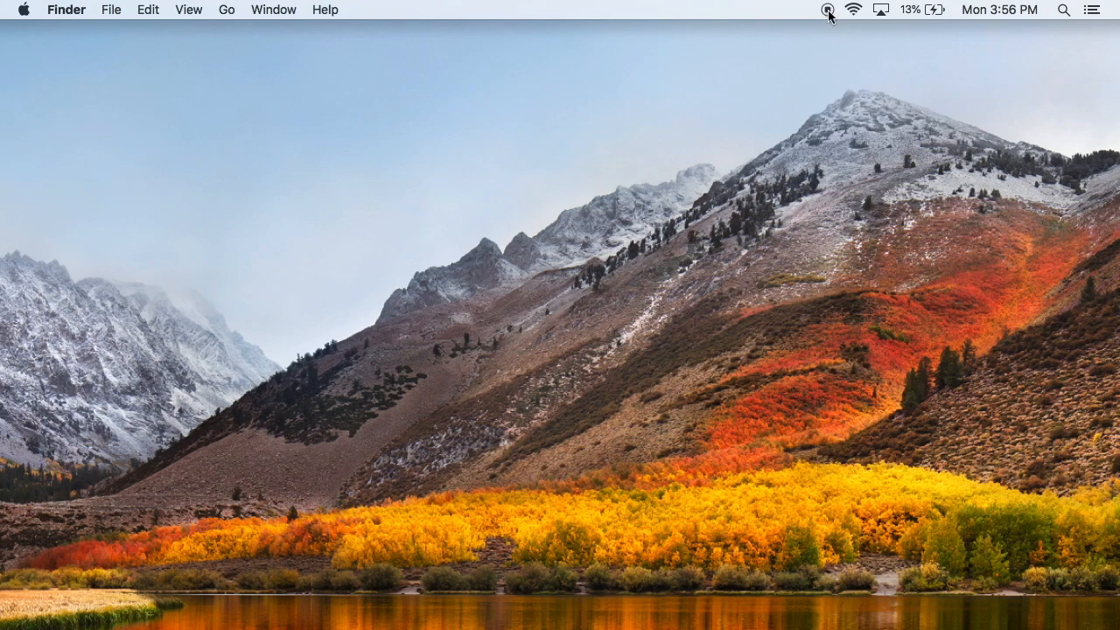